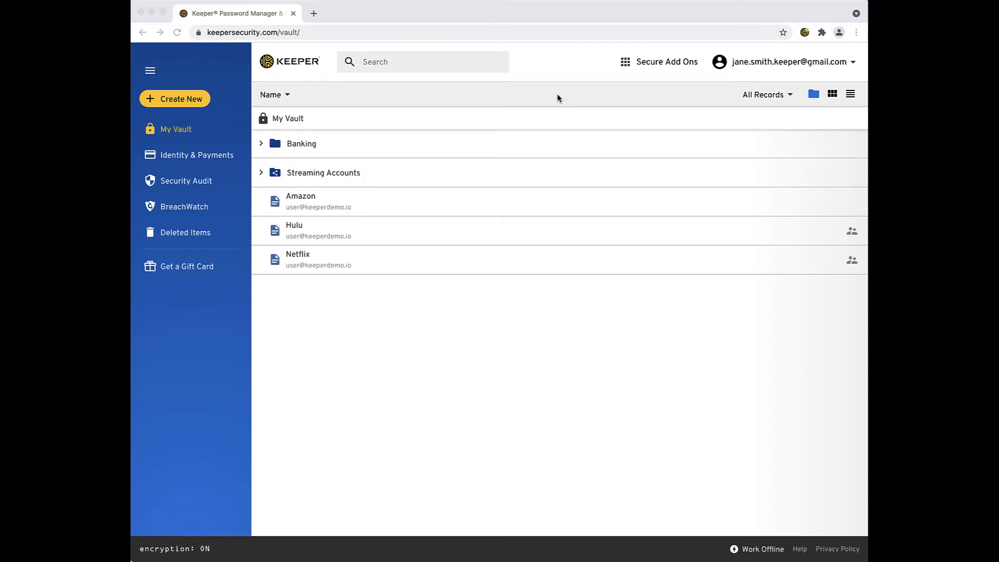
mouse_move(669, 90)
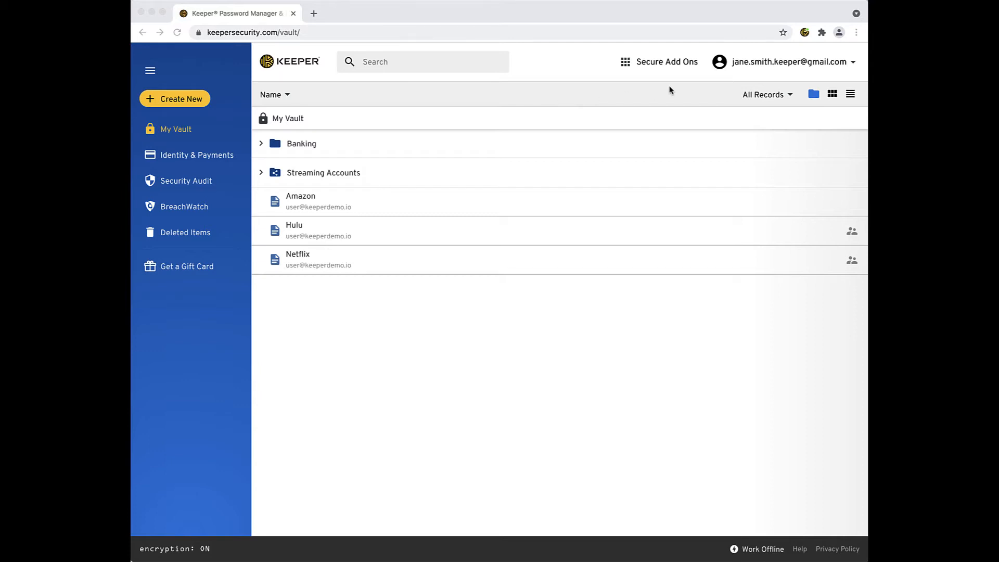
Step: Go to Settings from the account email menu and start resetting the security question
left_click(788, 61)
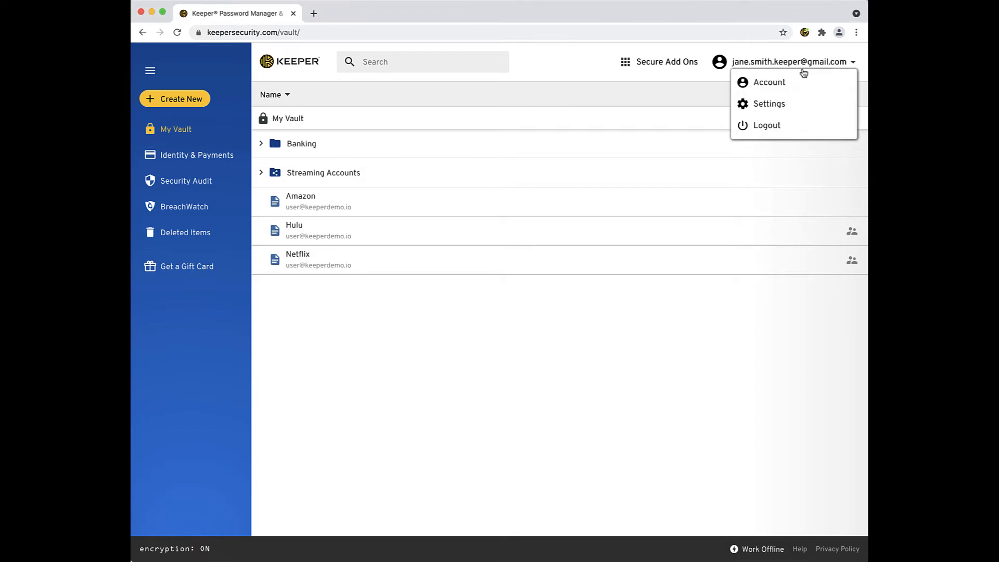
left_click(768, 103)
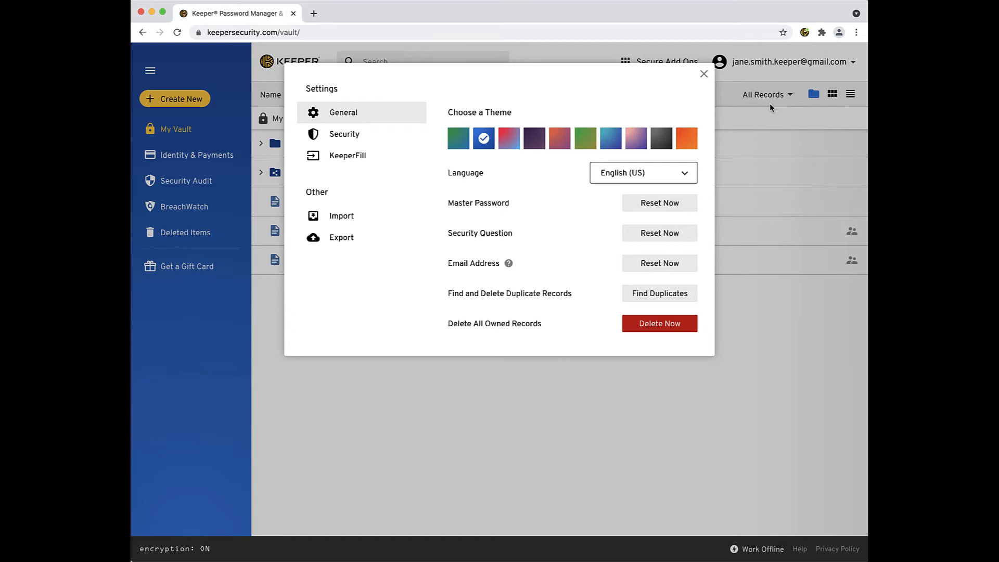
mouse_move(660, 236)
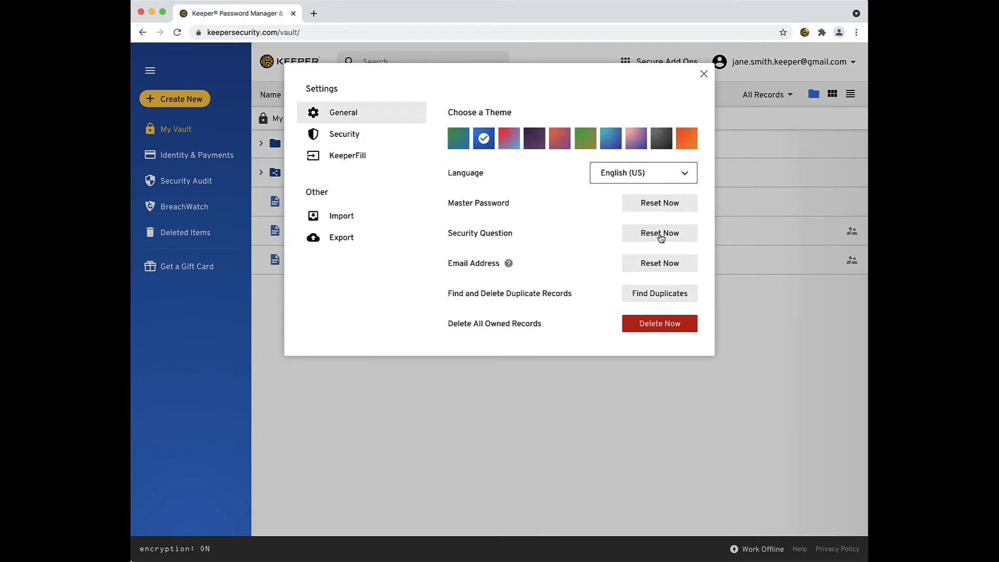
left_click(659, 233)
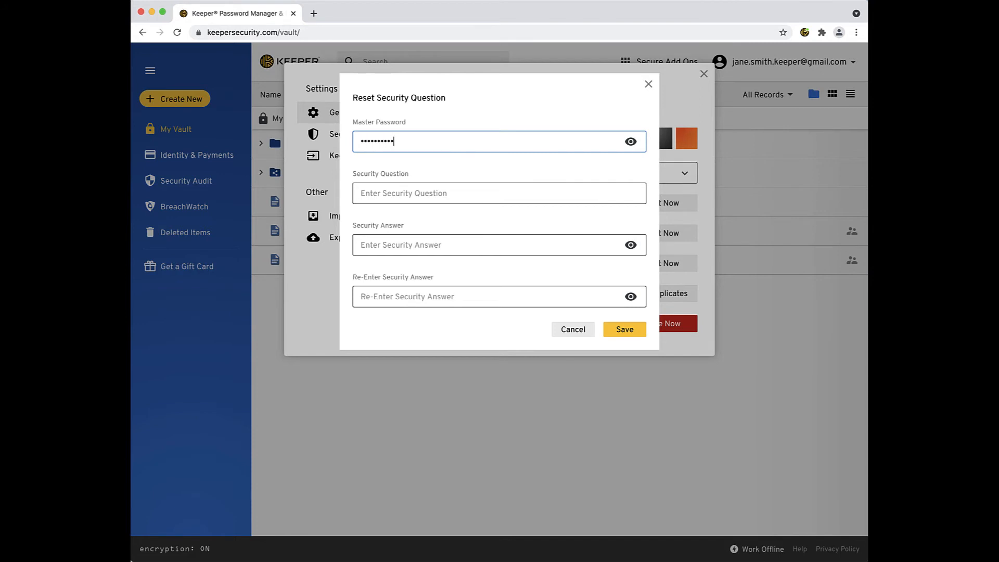
Step: Enter the master password, question 'Something only I know the answer to' and its answer, then save
type("••••")
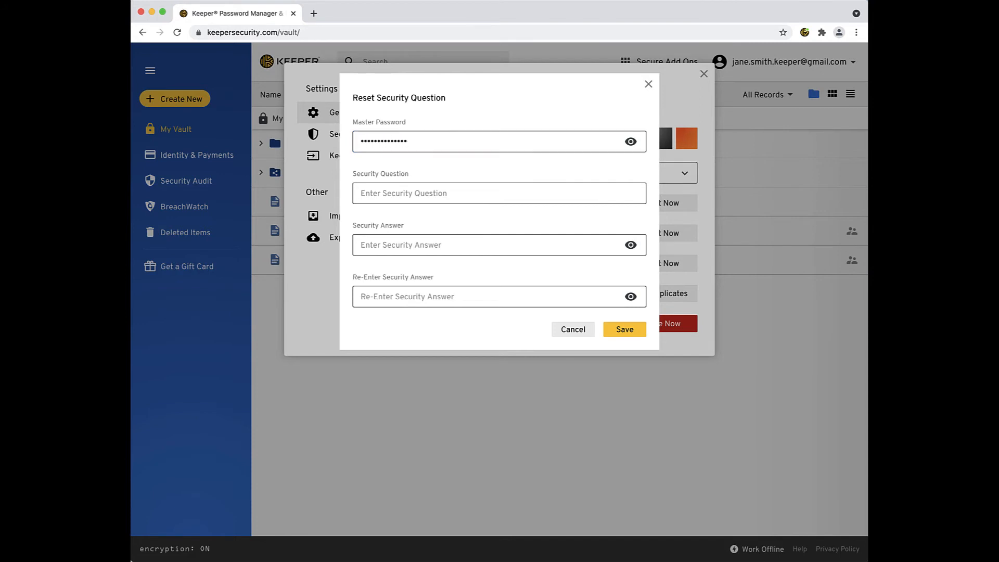
type("Something")
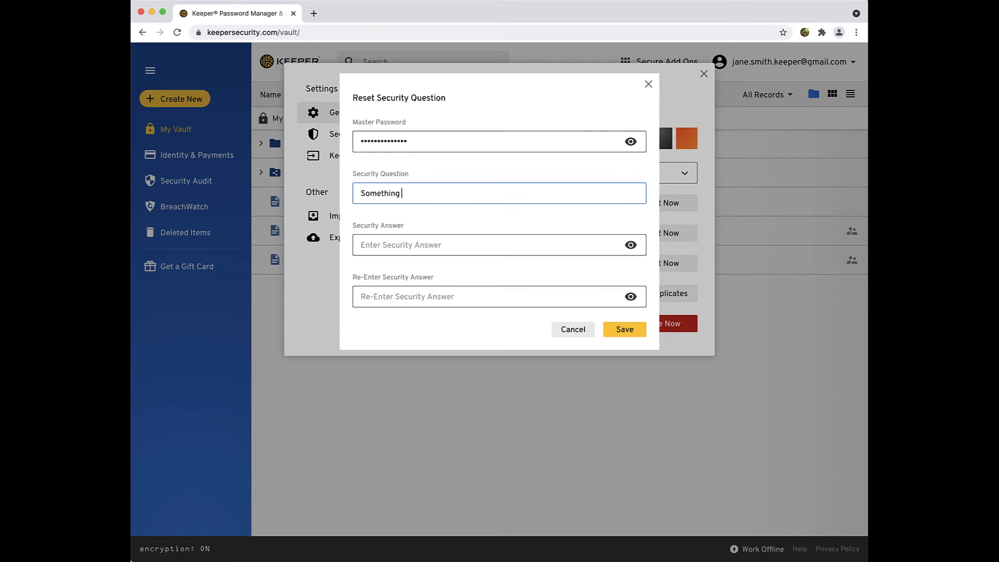
type("only I know the an")
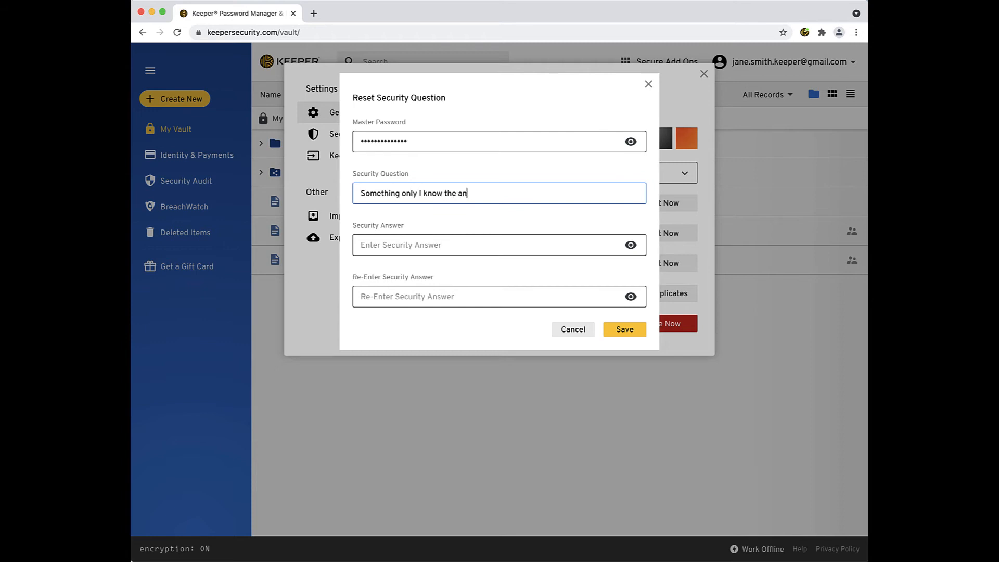
type("••")
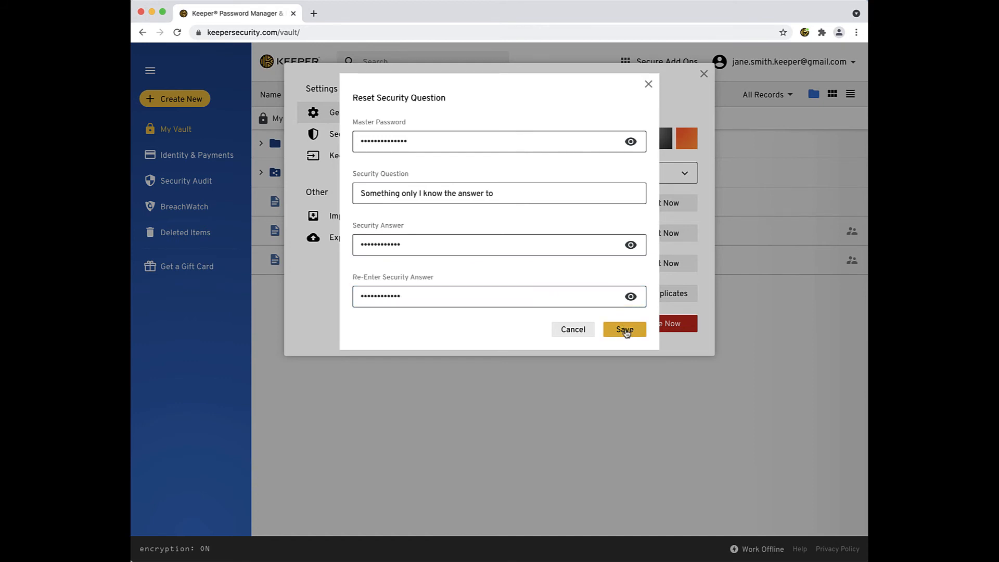
left_click(624, 330)
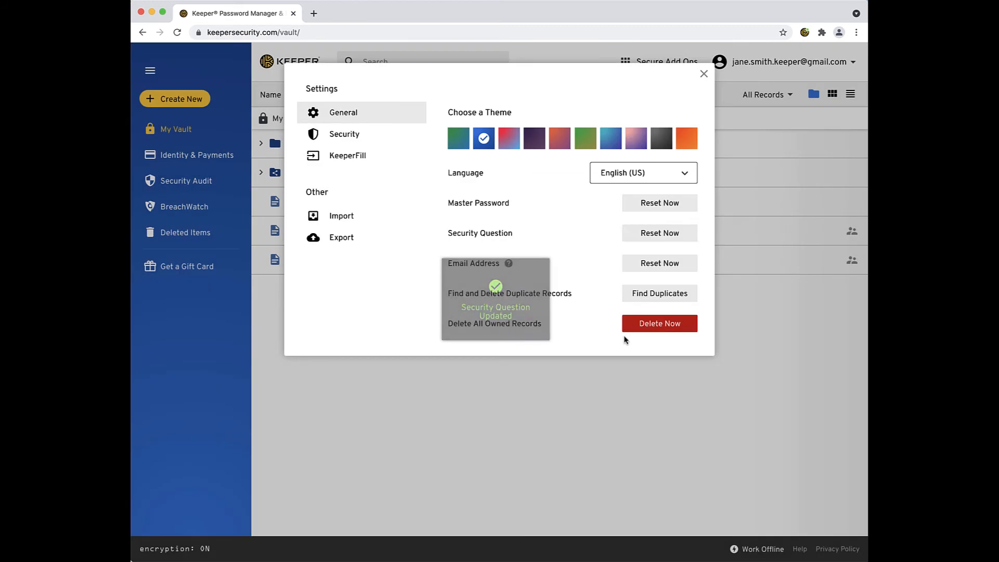